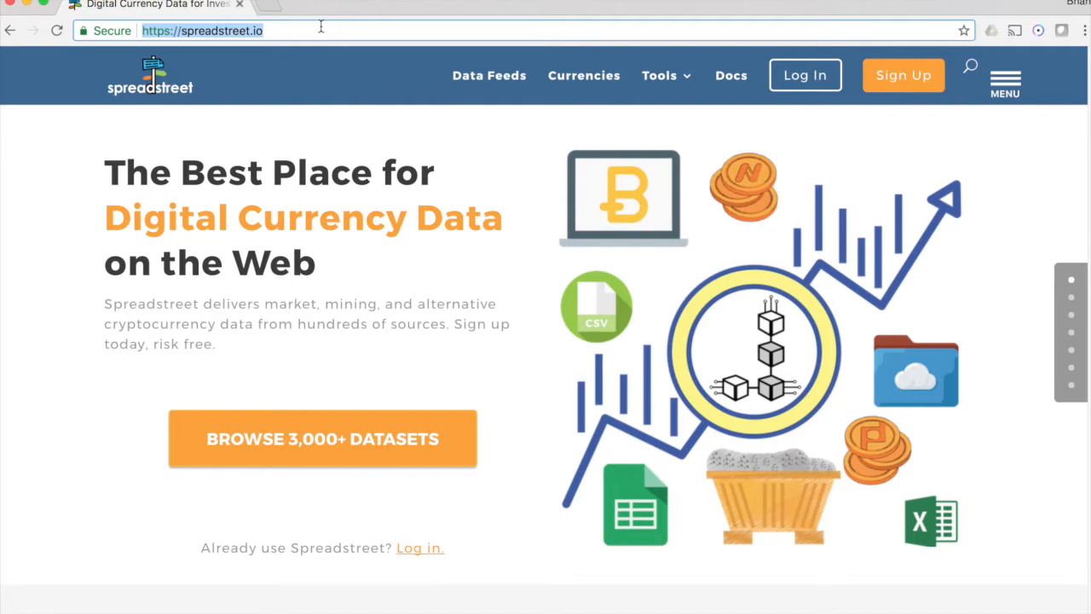
{"action": "mouse_move", "coordinate": [623, 422]}
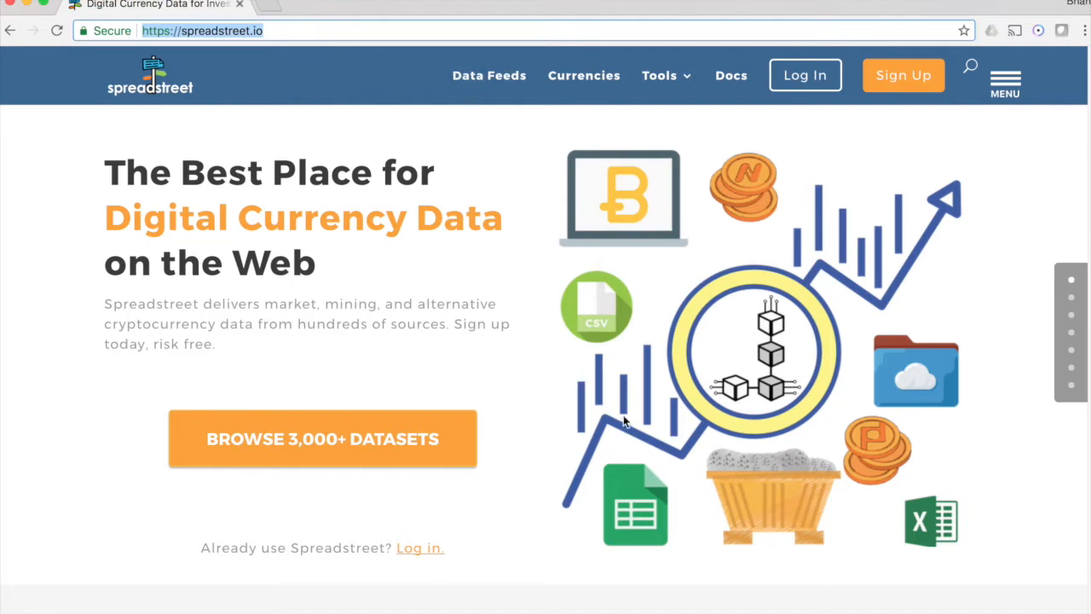
{"action": "mouse_move", "coordinate": [699, 248]}
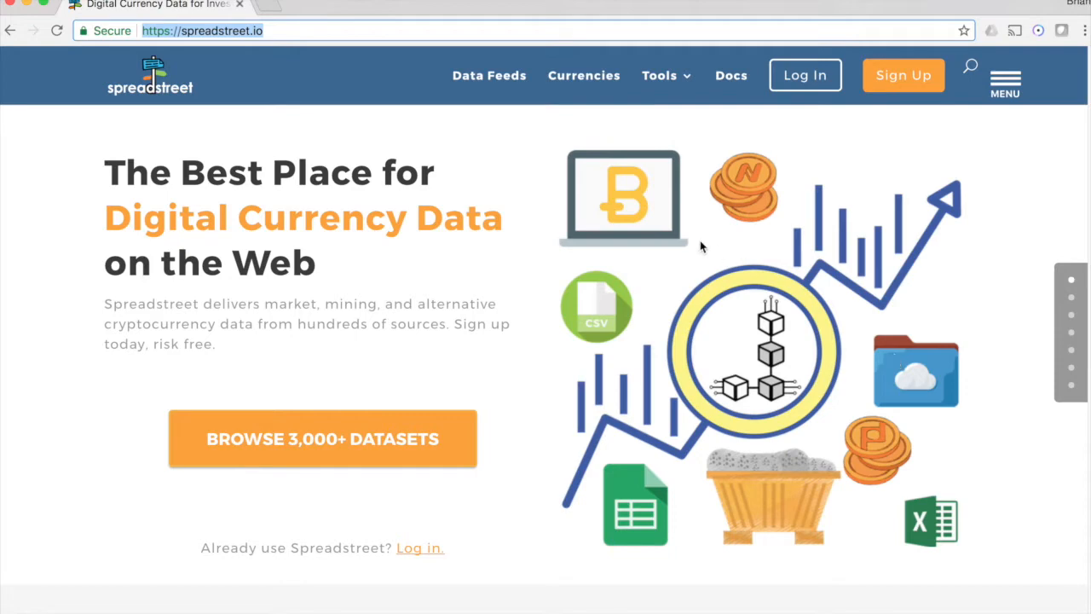
{"action": "mouse_move", "coordinate": [667, 223]}
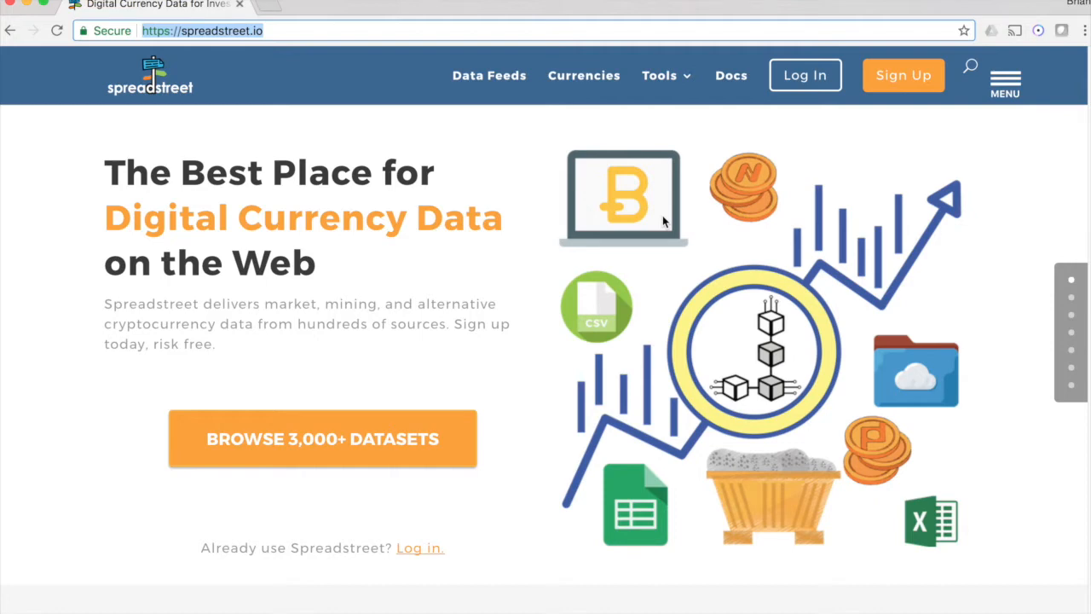
{"action": "mouse_move", "coordinate": [303, 212]}
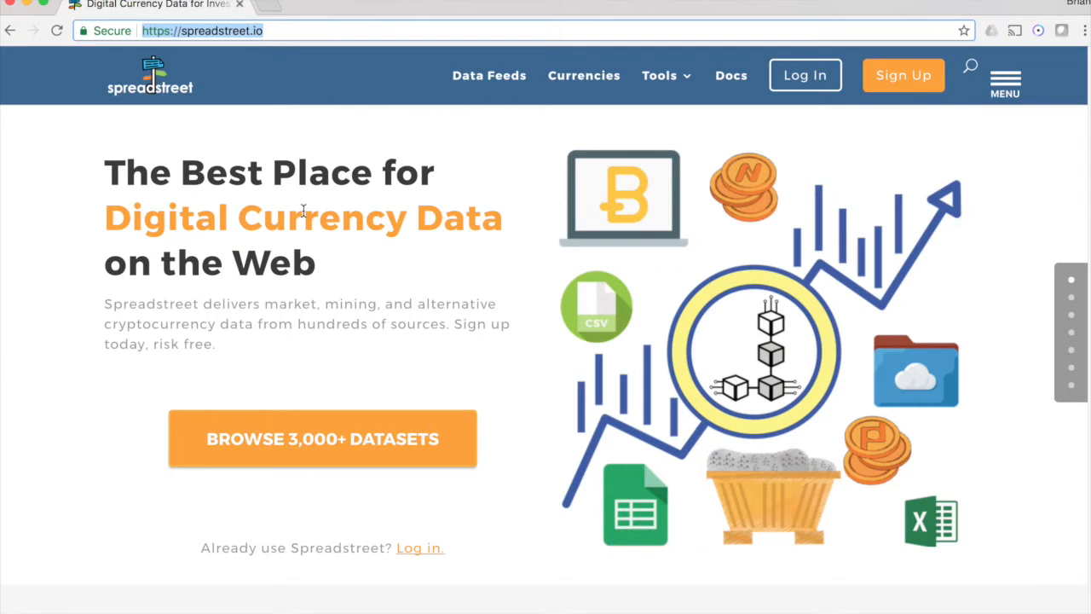
{"action": "mouse_move", "coordinate": [390, 212]}
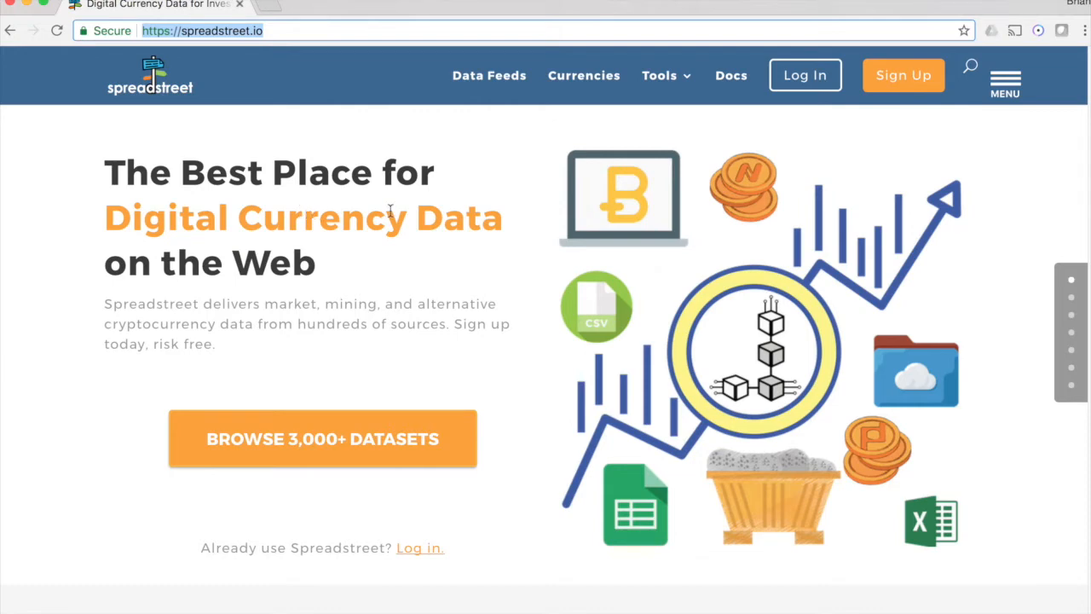
{"action": "mouse_move", "coordinate": [804, 75]}
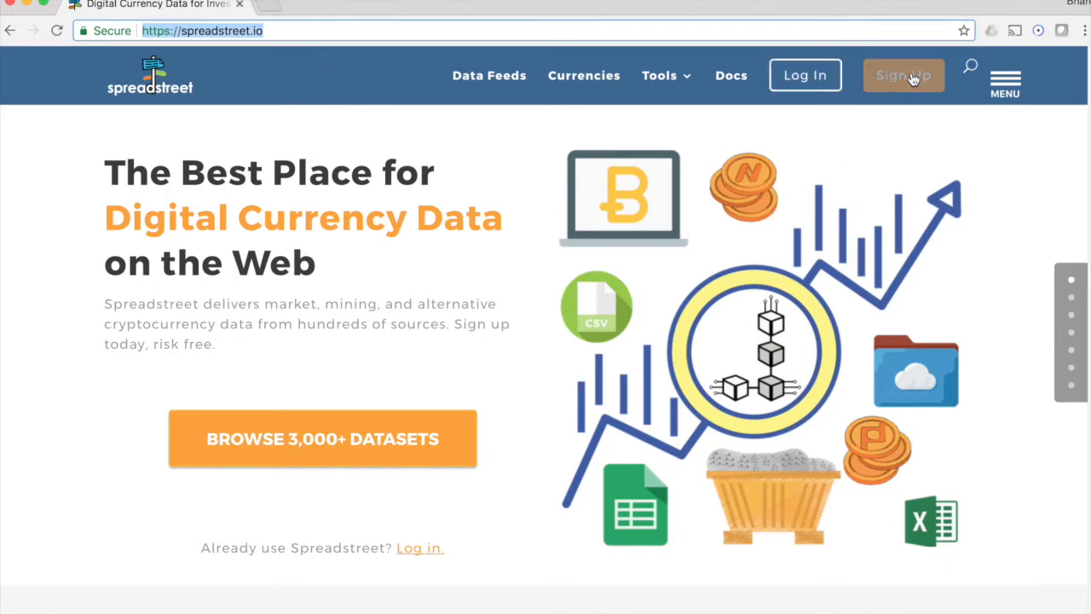
{"action": "mouse_move", "coordinate": [651, 290]}
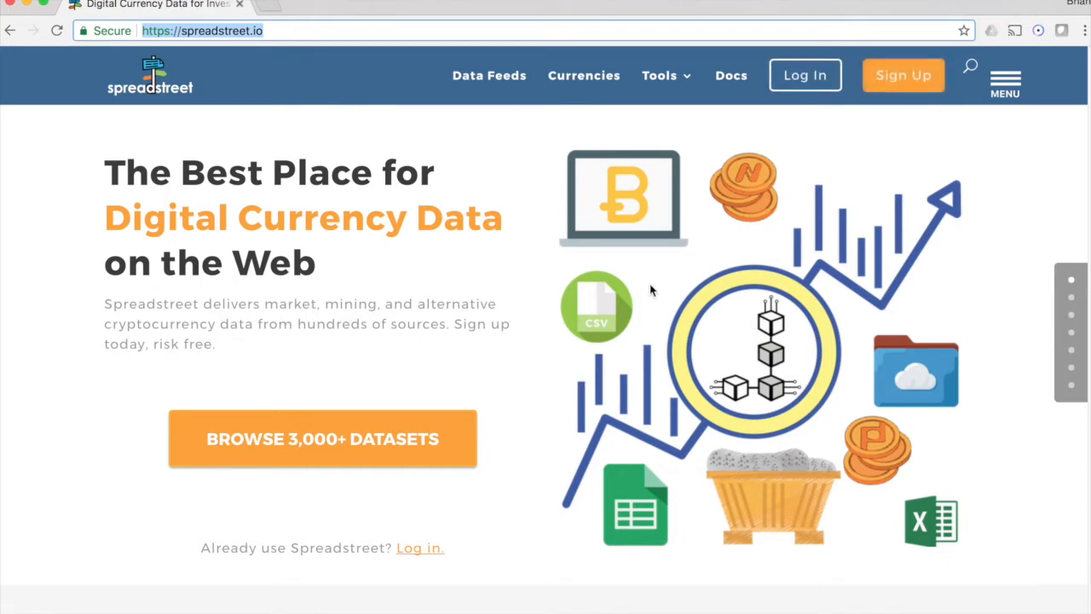
{"action": "mouse_move", "coordinate": [903, 75]}
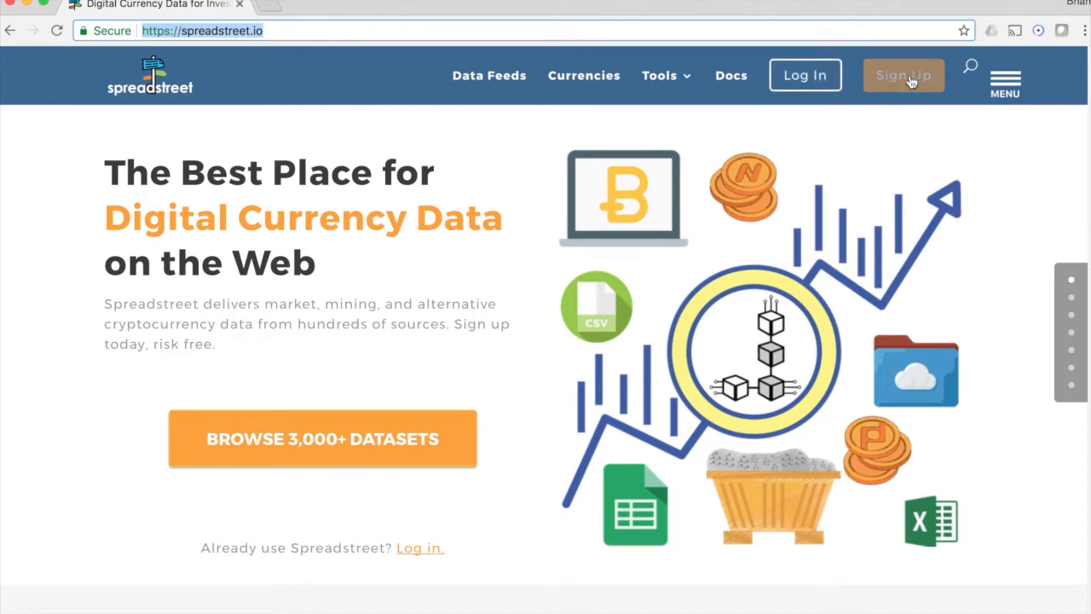
- Sign in to Spreadstreet and go to Tools > Google Sheets Add-in
{"action": "left_click", "coordinate": [903, 75]}
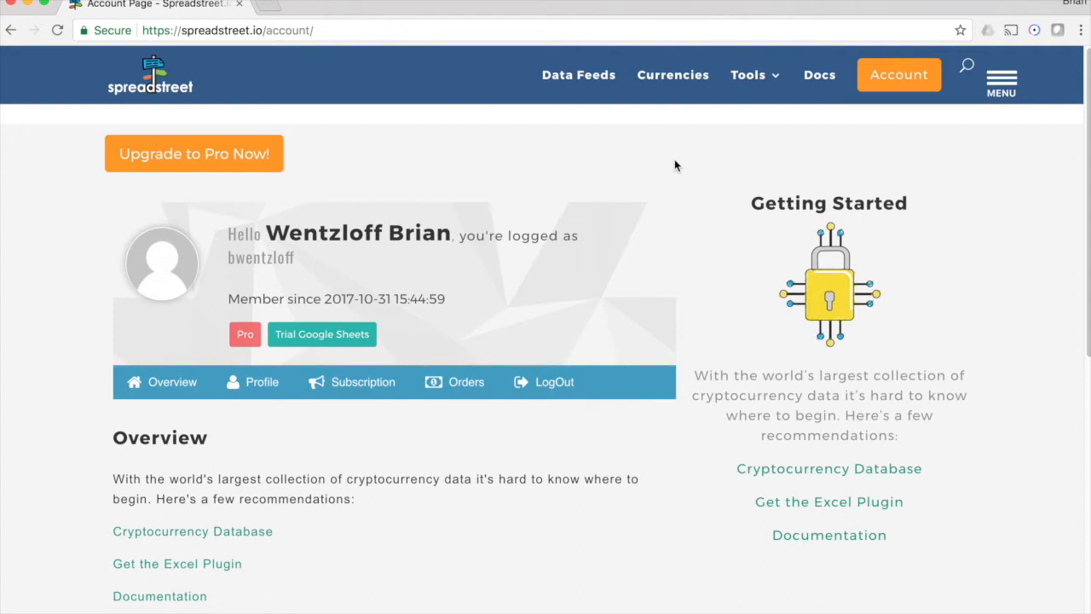
{"action": "mouse_move", "coordinate": [681, 160]}
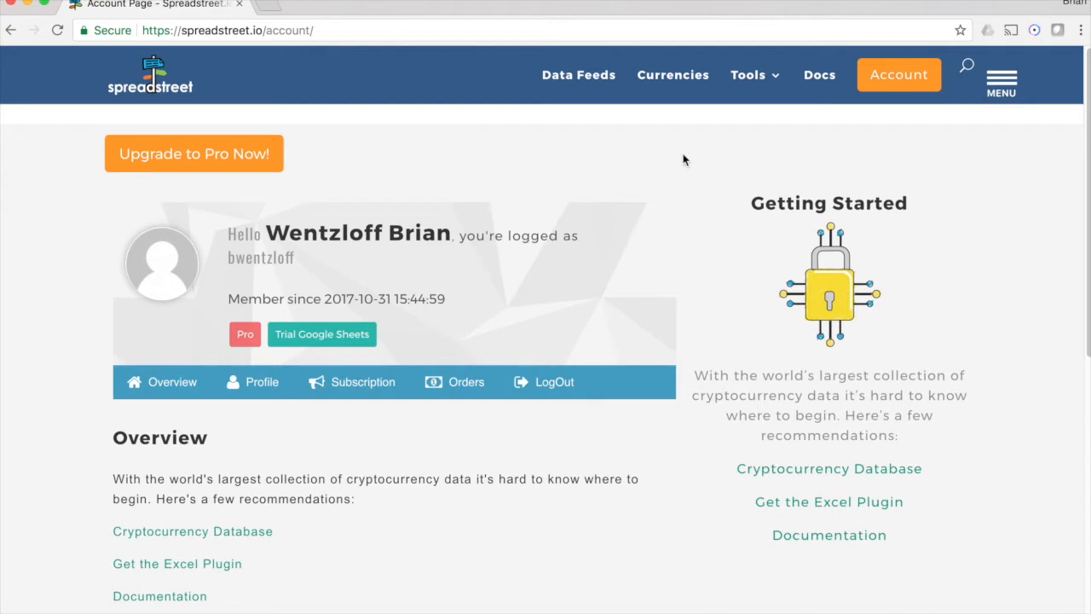
{"action": "left_click", "coordinate": [754, 75]}
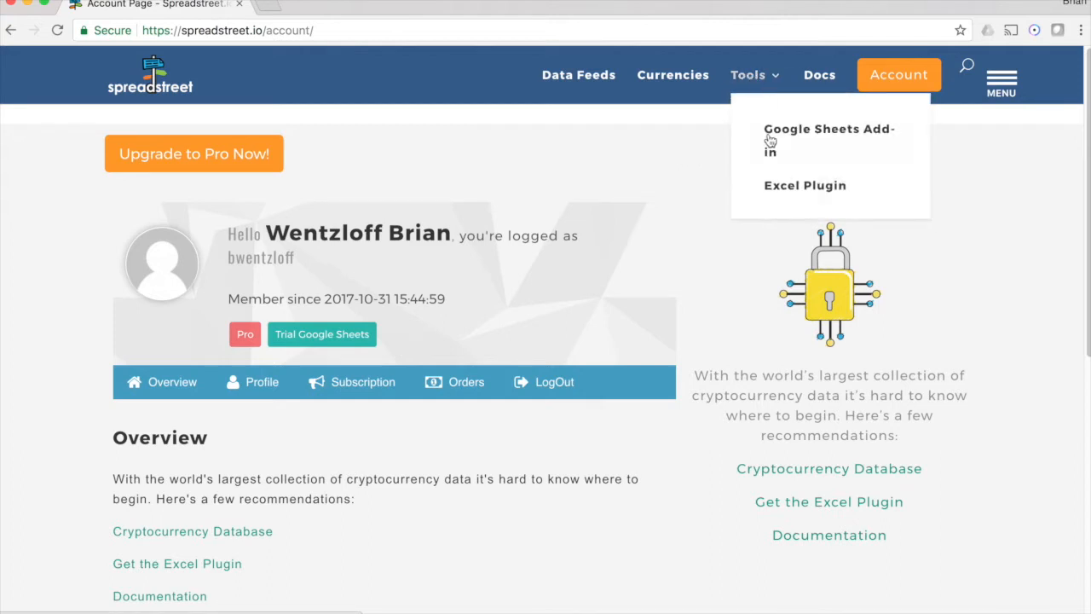
{"action": "left_click", "coordinate": [829, 137]}
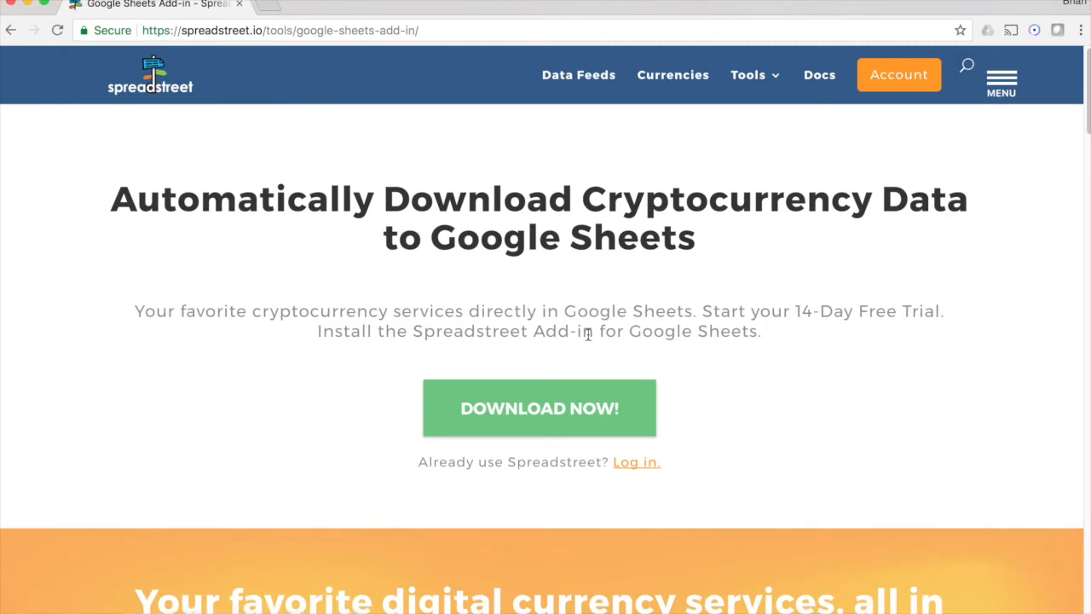
- Download and install the Spreadstreet add-on from the Chrome Web Store
{"action": "left_click", "coordinate": [538, 407]}
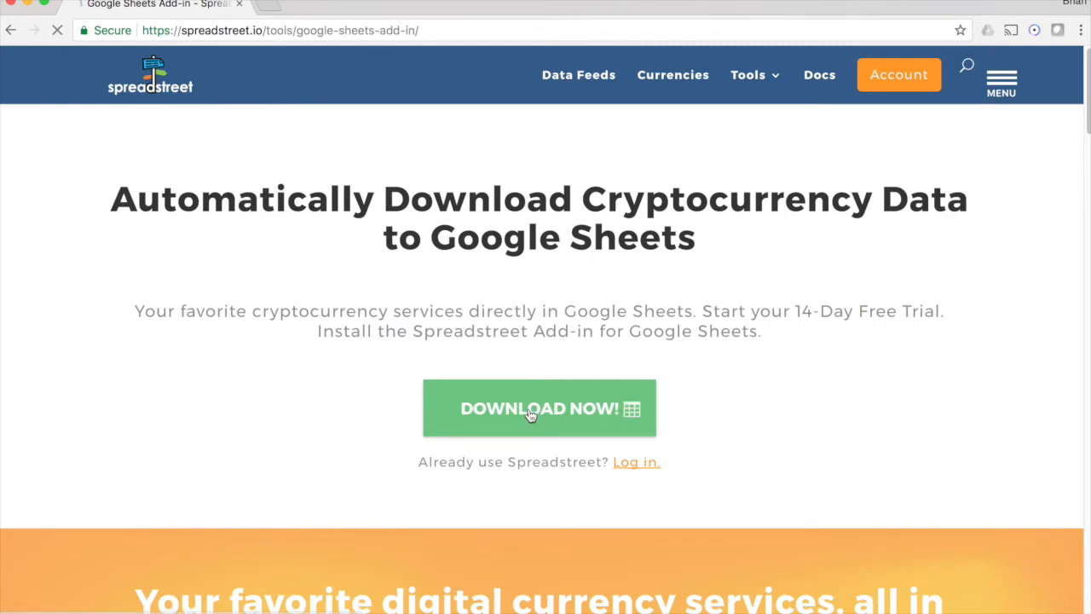
{"action": "left_click", "coordinate": [539, 407]}
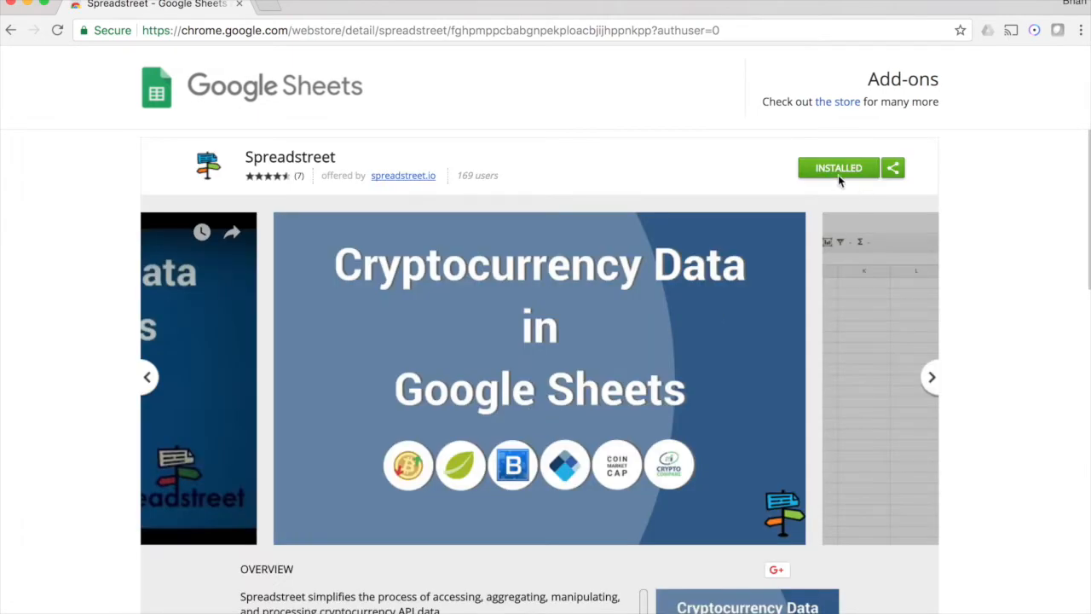
{"action": "mouse_move", "coordinate": [832, 173]}
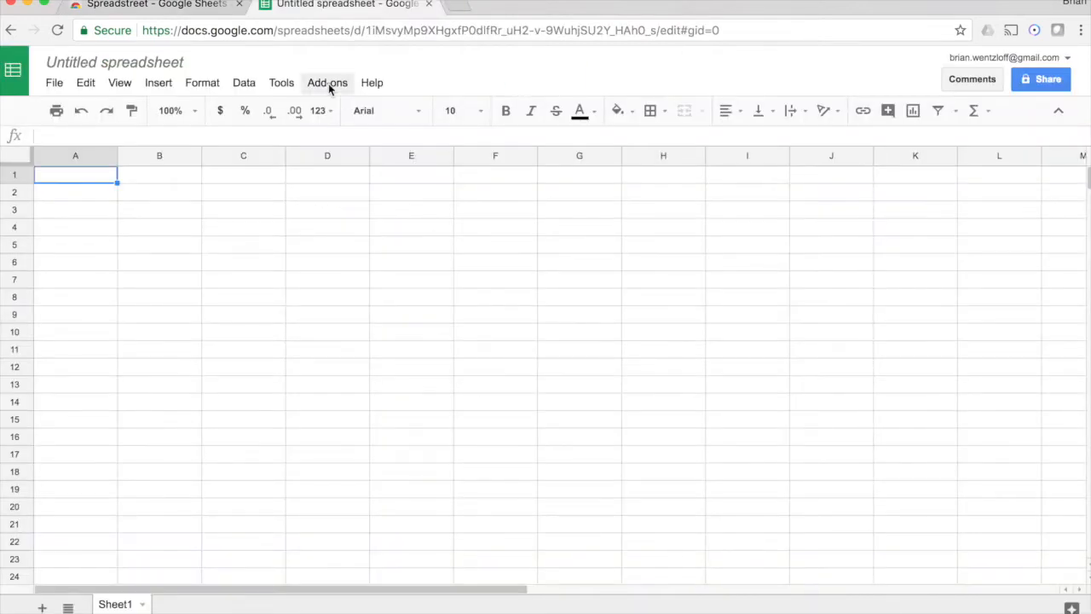
- Launch Spreadstreet from Add-ons and log in with email and password
{"action": "left_click", "coordinate": [327, 82]}
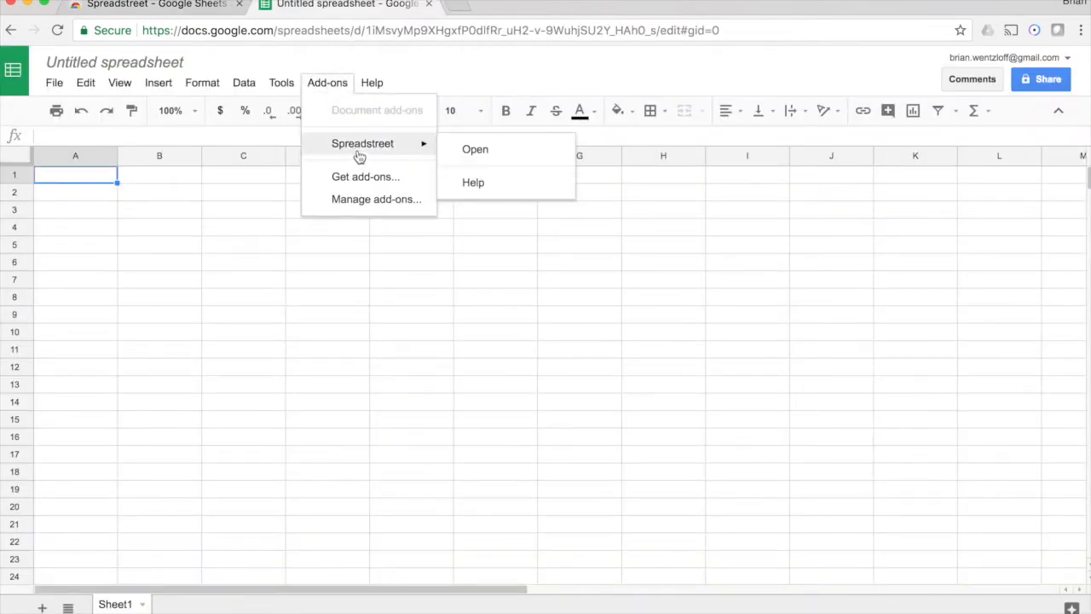
{"action": "left_click", "coordinate": [474, 150]}
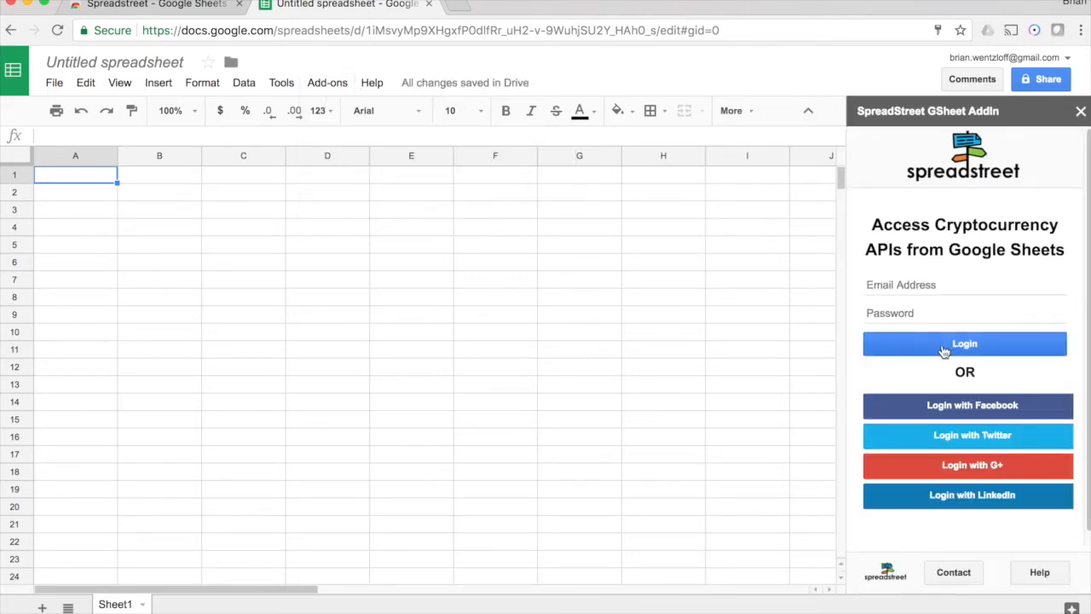
{"action": "left_click", "coordinate": [964, 344]}
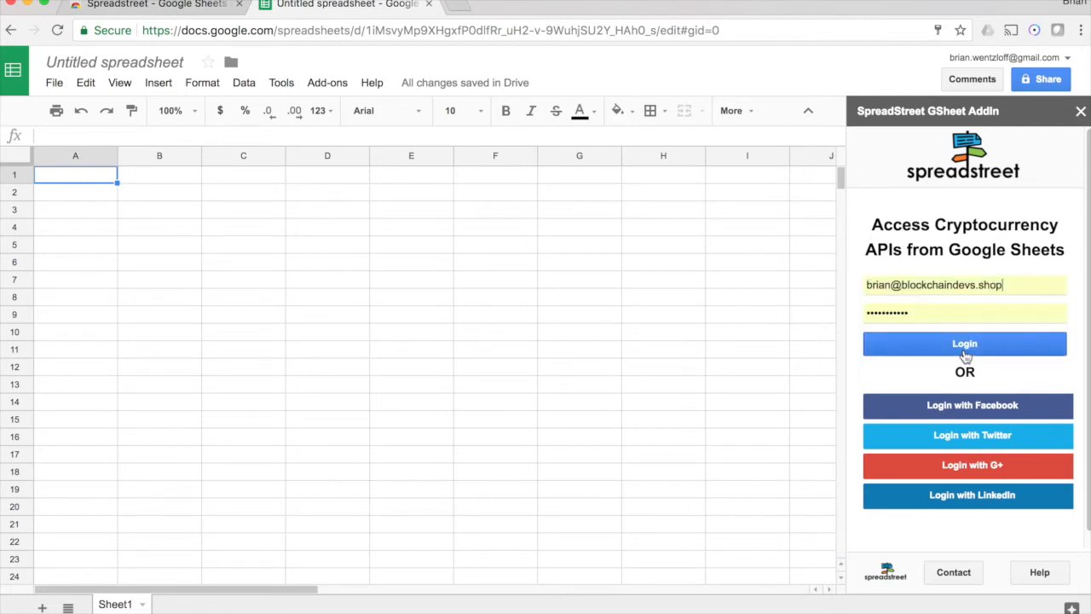
{"action": "left_click", "coordinate": [965, 345]}
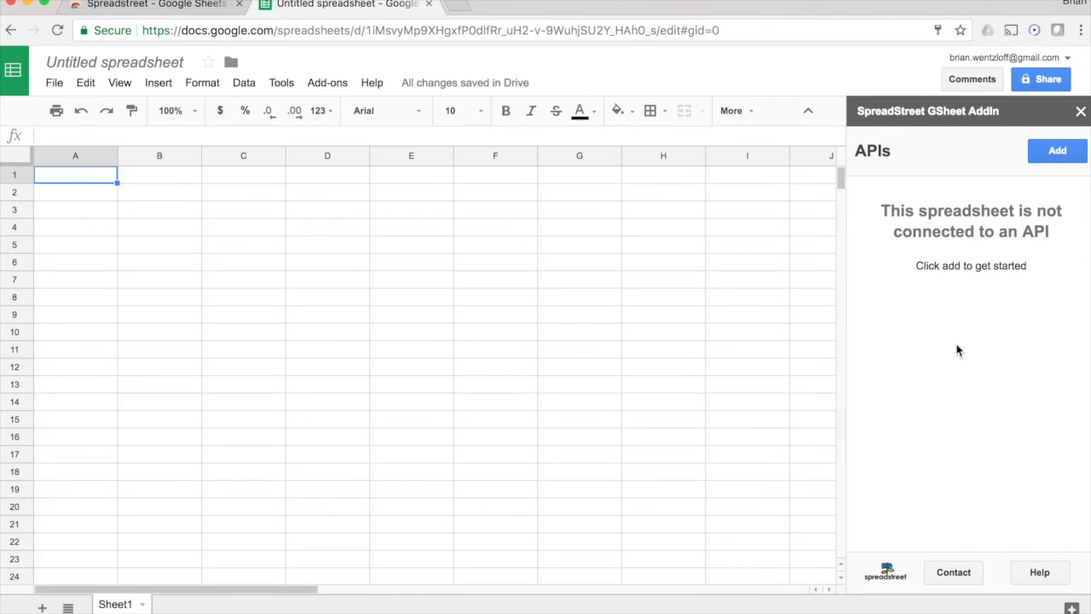
{"action": "mouse_move", "coordinate": [998, 229]}
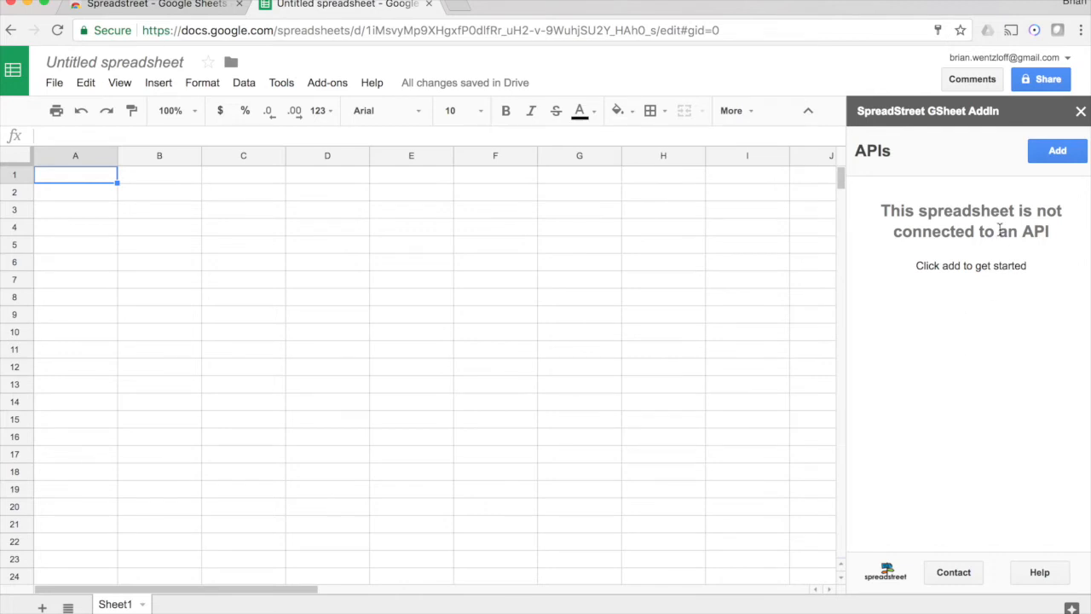
- Add an API, choose Bitfinex, and select its Ticker endpoint
{"action": "left_click", "coordinate": [1057, 150]}
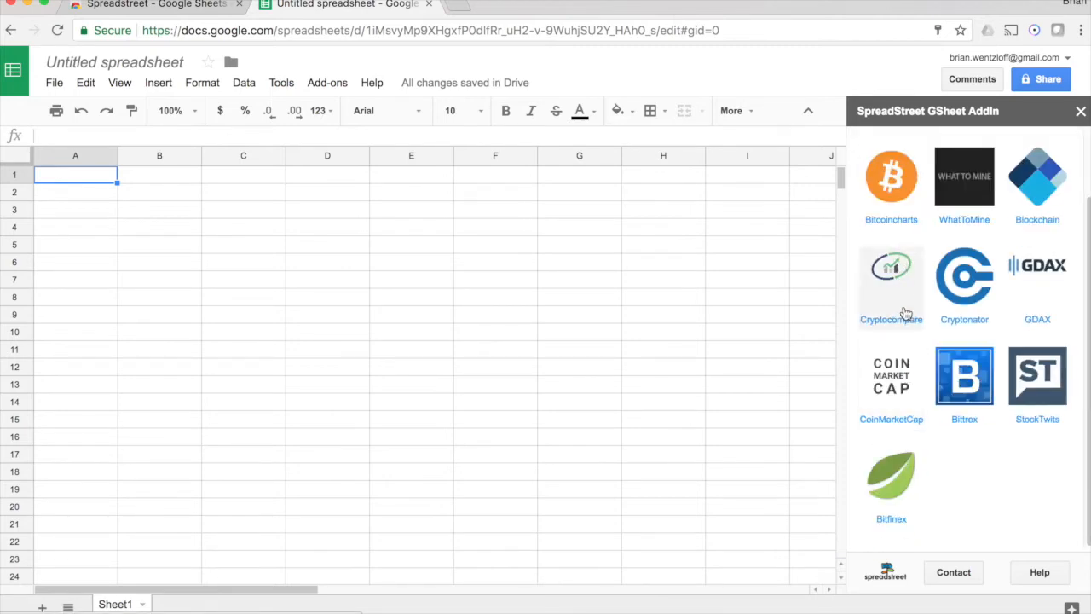
{"action": "mouse_move", "coordinate": [965, 379]}
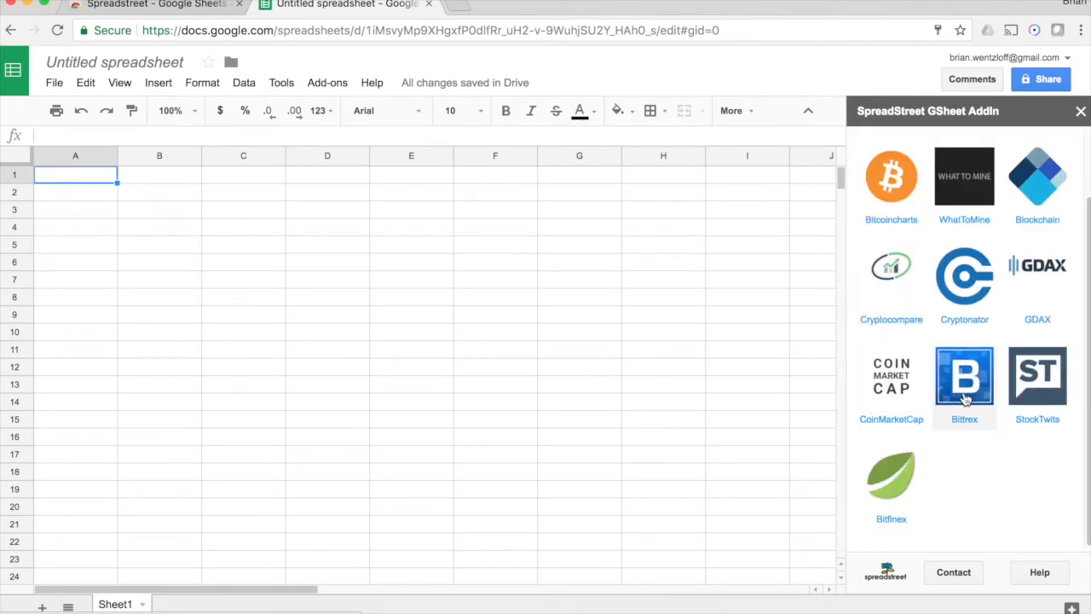
{"action": "mouse_move", "coordinate": [890, 481]}
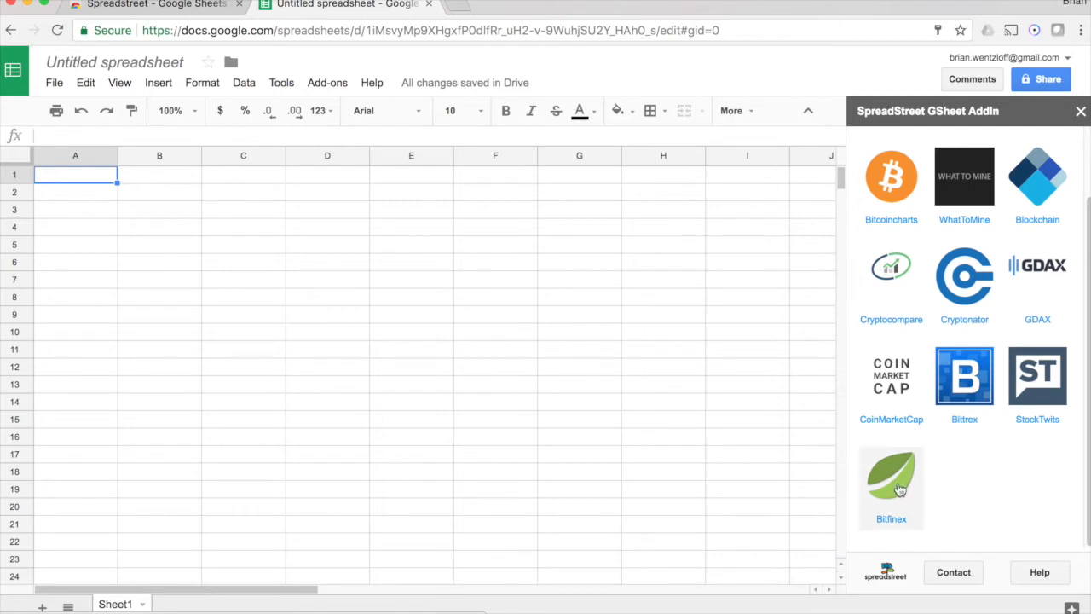
{"action": "left_click", "coordinate": [889, 478]}
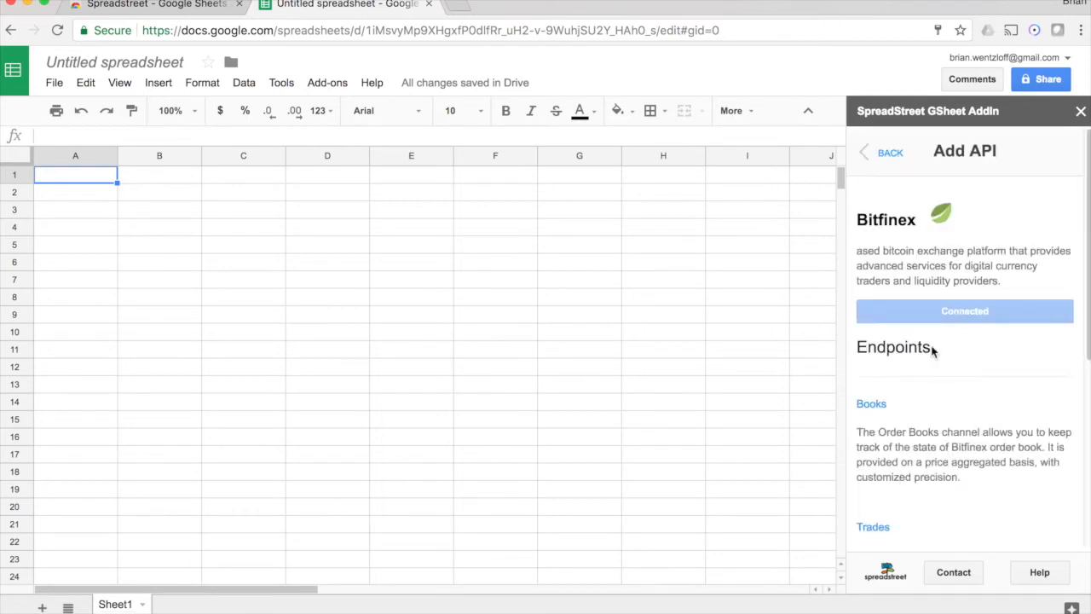
{"action": "mouse_move", "coordinate": [918, 242]}
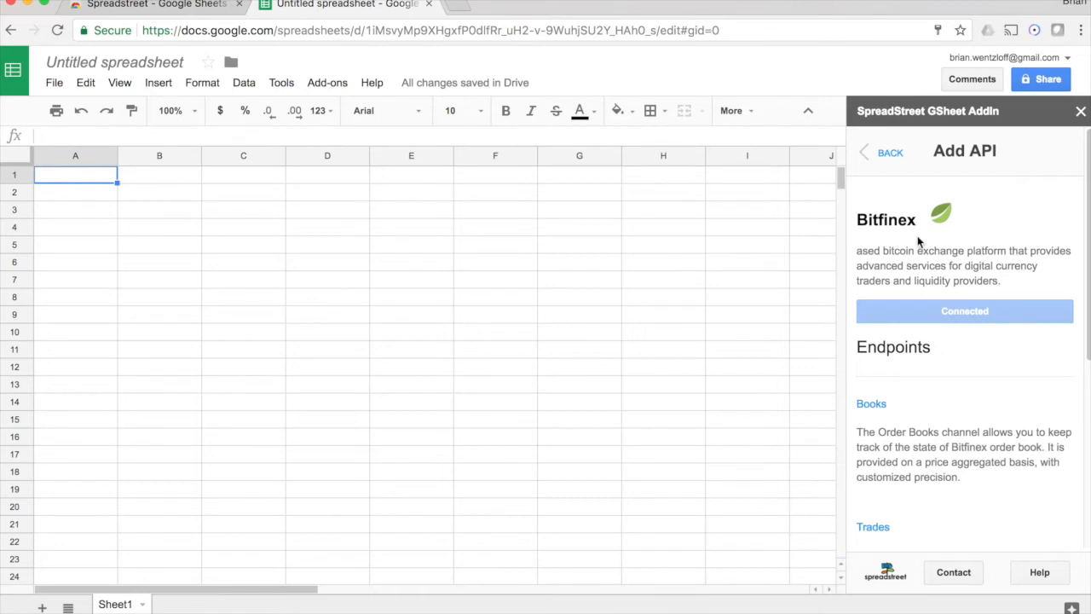
{"action": "scroll", "scroll_direction": "down", "scroll_amount": 3}
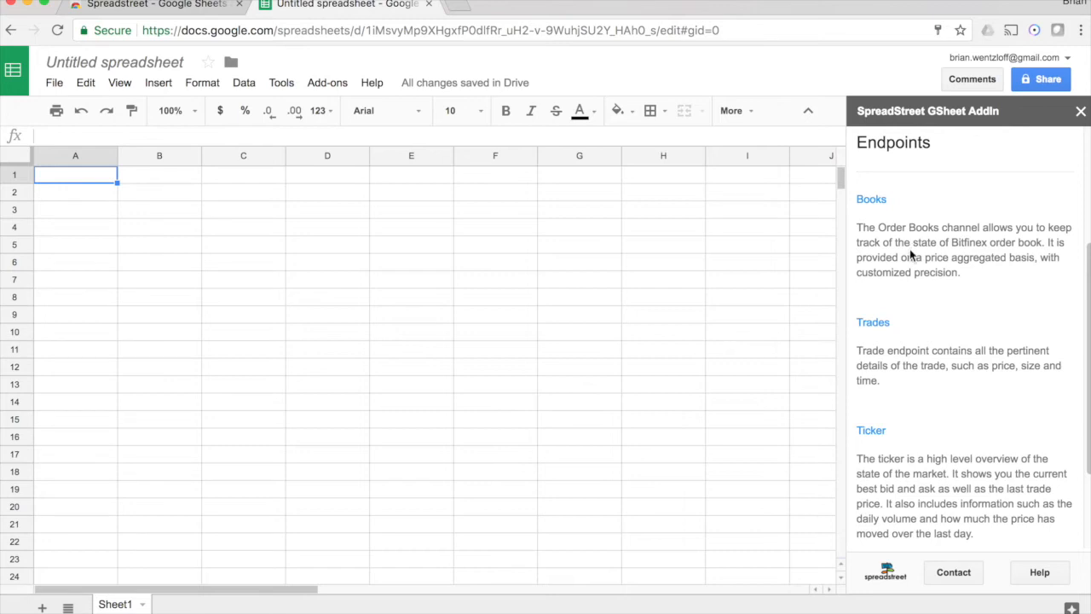
{"action": "scroll", "scroll_direction": "down", "scroll_amount": 3}
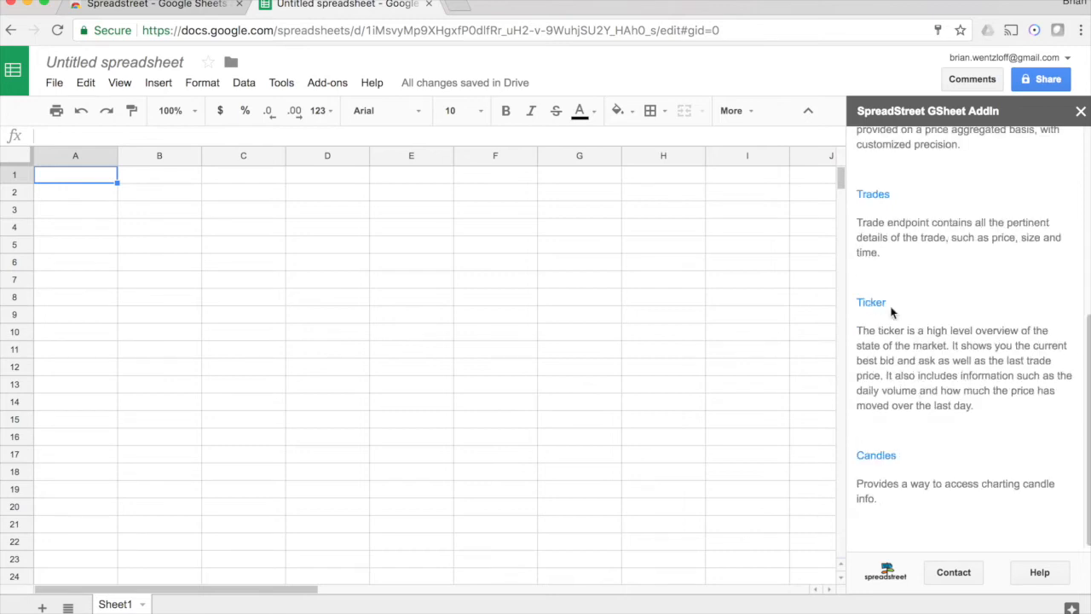
{"action": "left_click", "coordinate": [869, 302]}
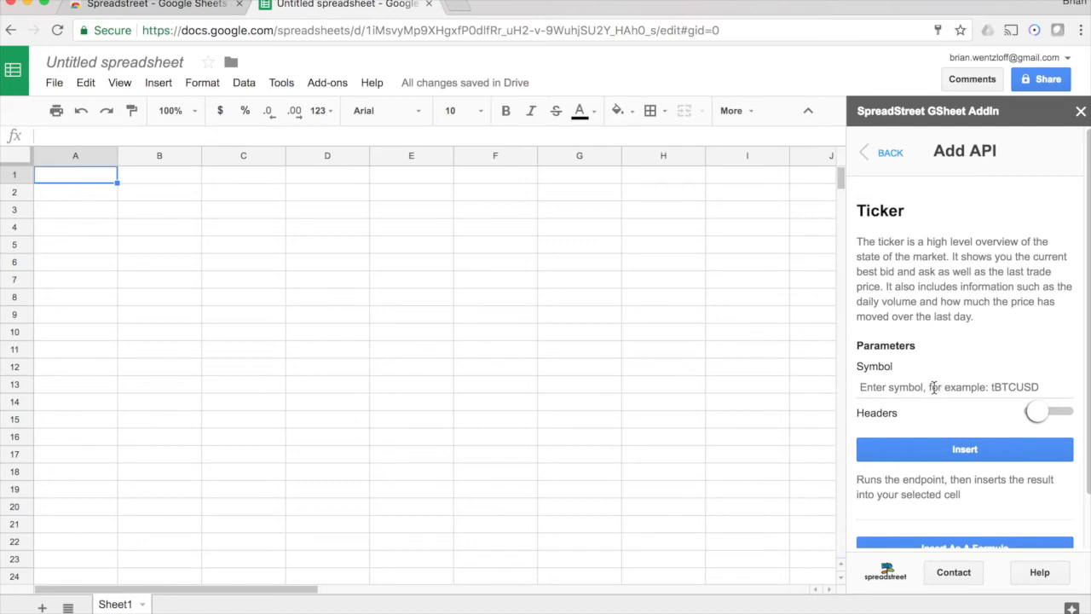
- Enter symbol tBTCUSD and switch Headers on for the Ticker request
{"action": "left_click", "coordinate": [965, 385]}
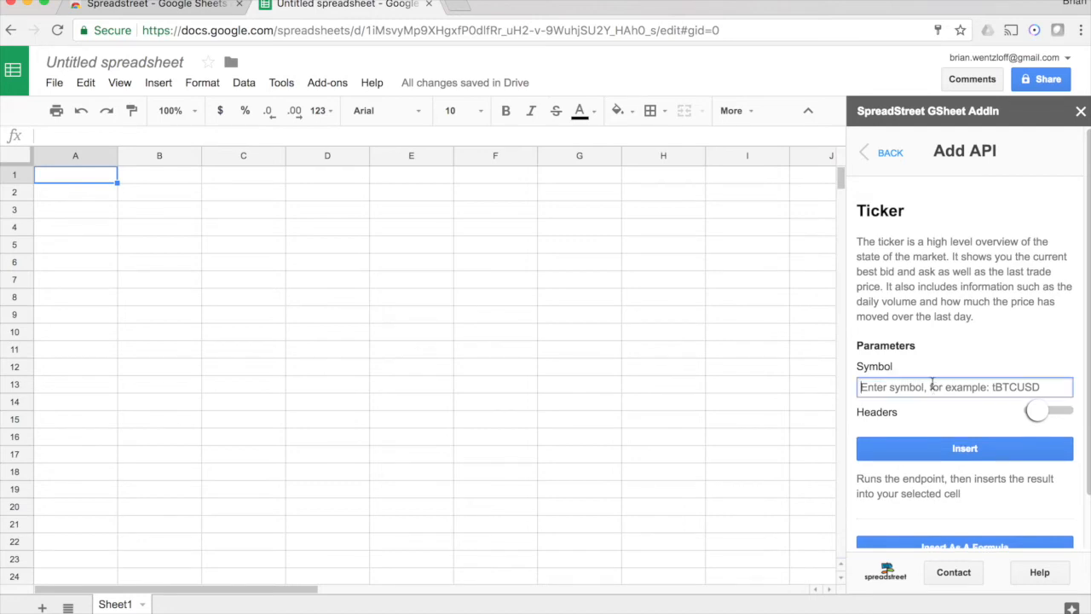
{"action": "type", "text": "tBTCUSD"}
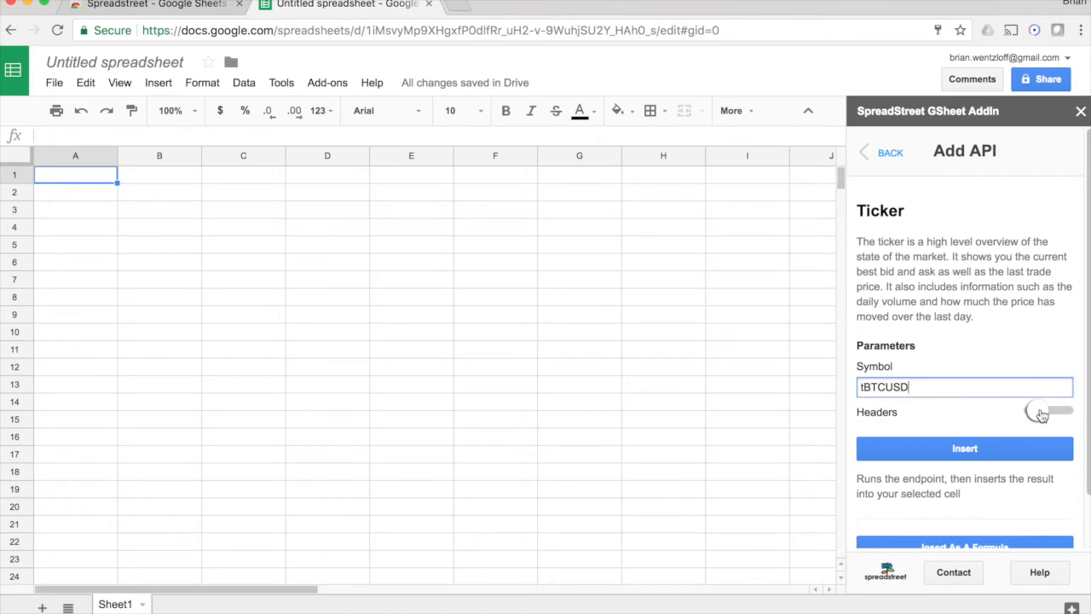
{"action": "left_click", "coordinate": [1048, 411]}
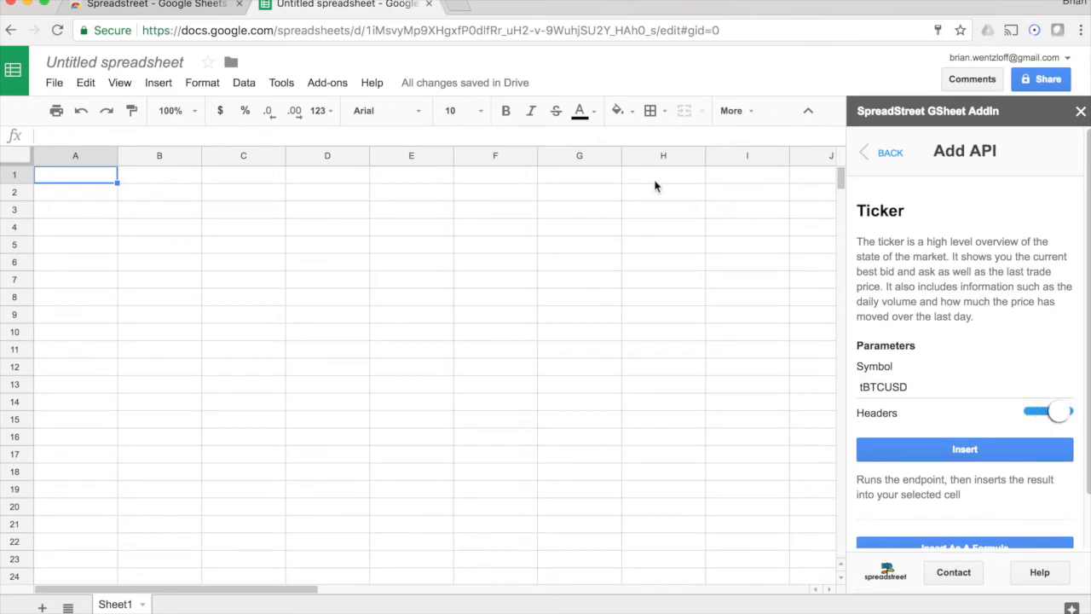
{"action": "mouse_move", "coordinate": [737, 211]}
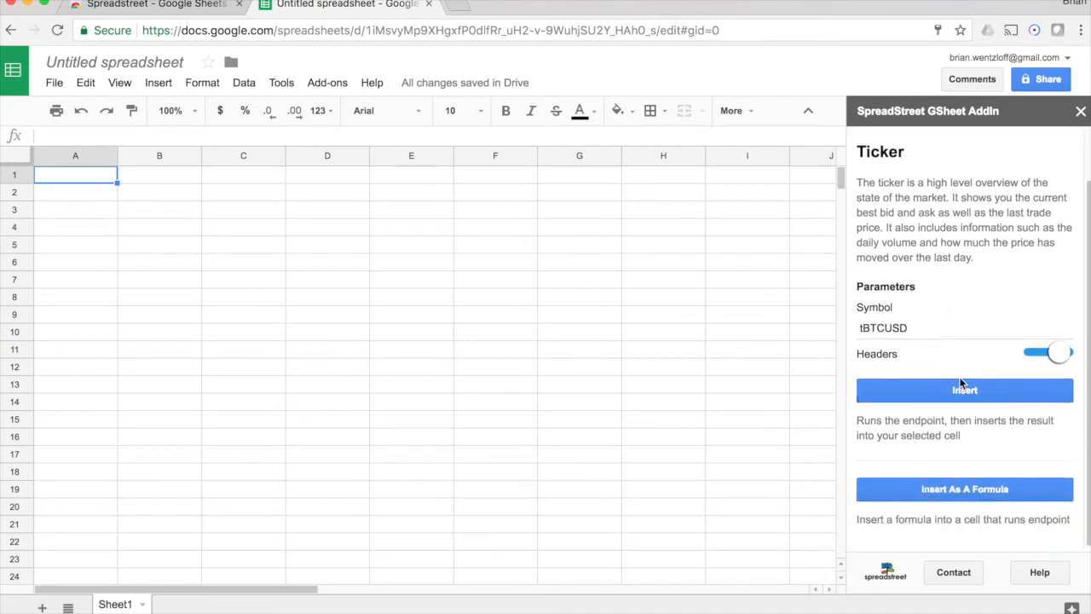
{"action": "mouse_move", "coordinate": [112, 167]}
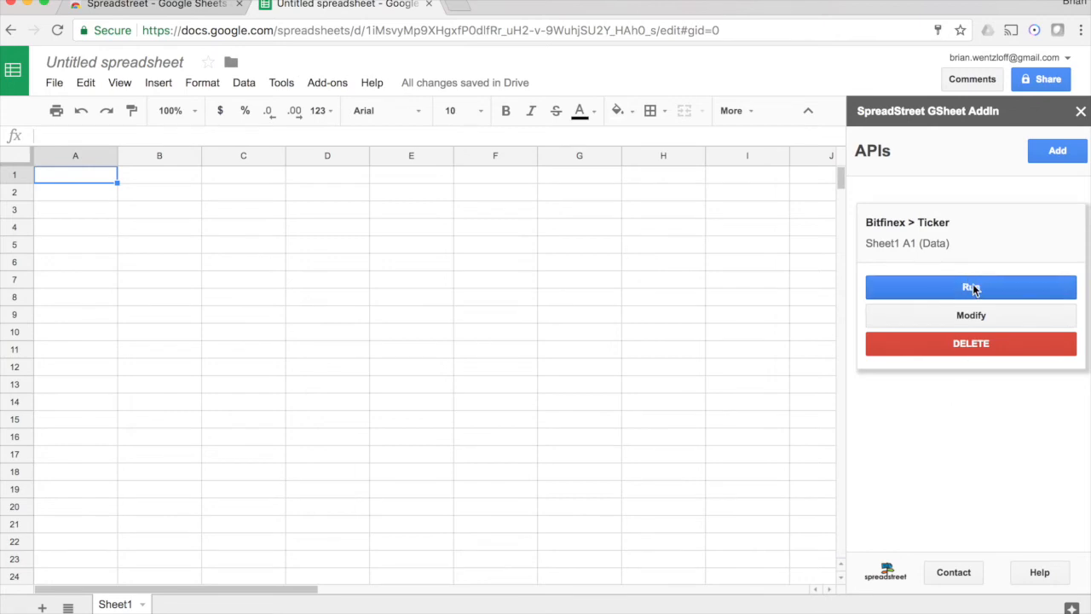
- Run the Bitfinex Ticker request into A1, then select cell A6
{"action": "left_click", "coordinate": [971, 286]}
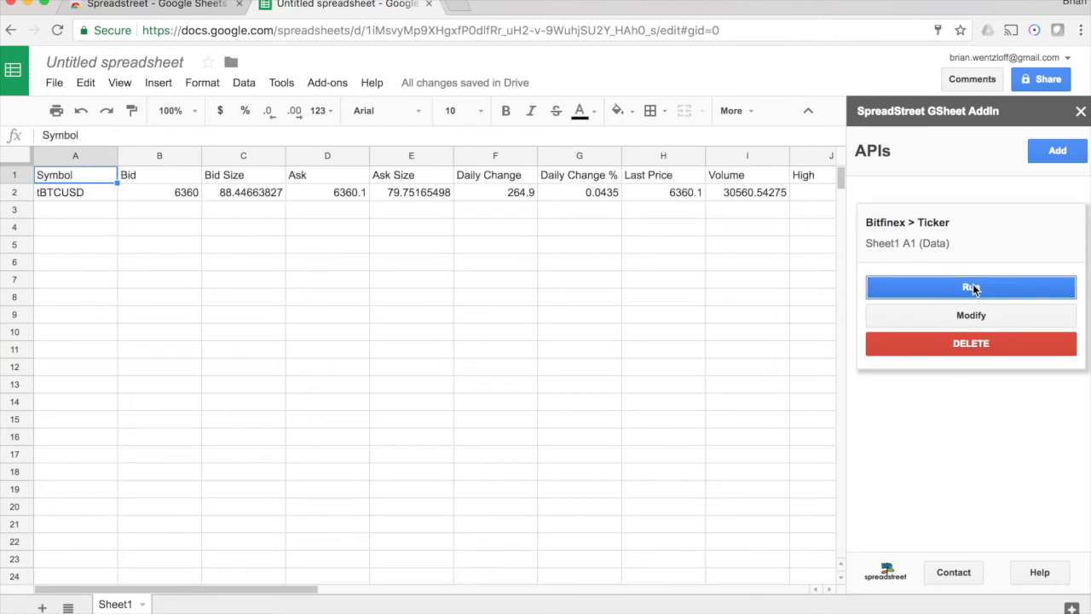
{"action": "mouse_move", "coordinate": [202, 238]}
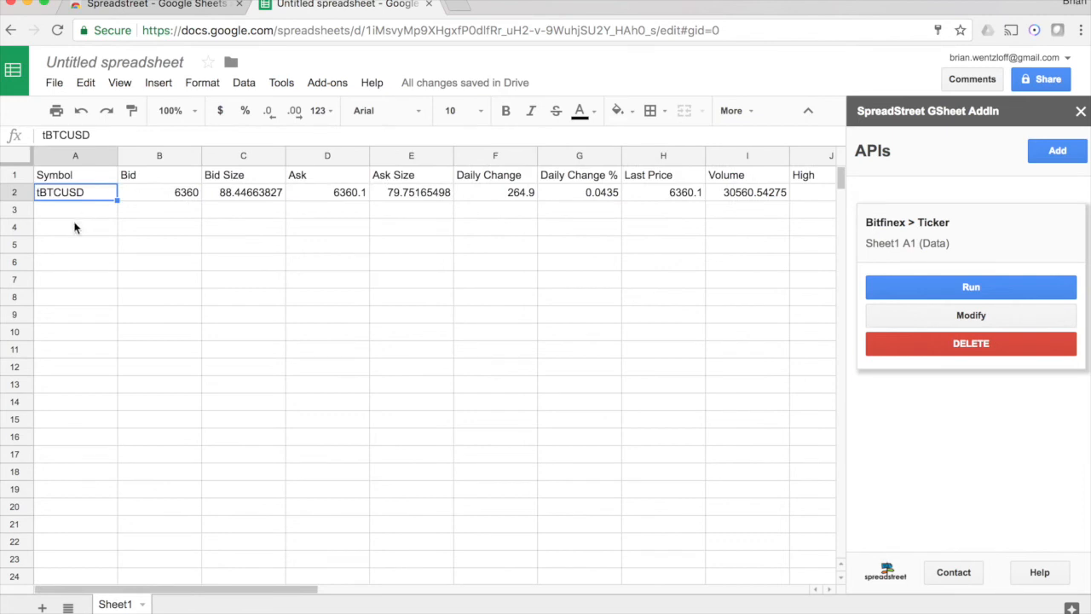
{"action": "left_click", "coordinate": [75, 262]}
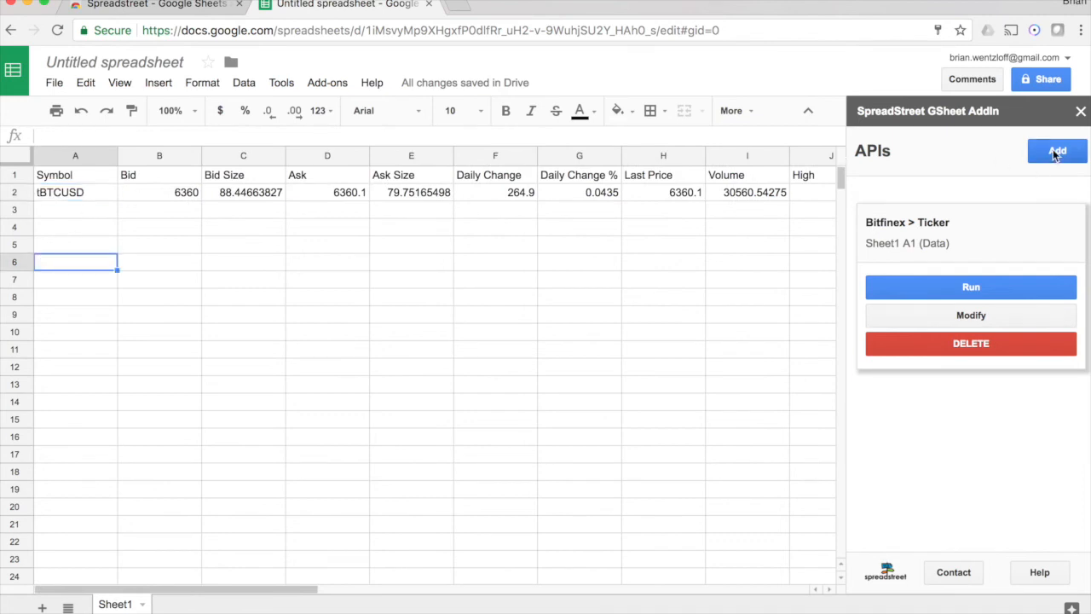
- Add a Bittrex Markets request with headers and insert it at A6
{"action": "left_click", "coordinate": [1056, 150]}
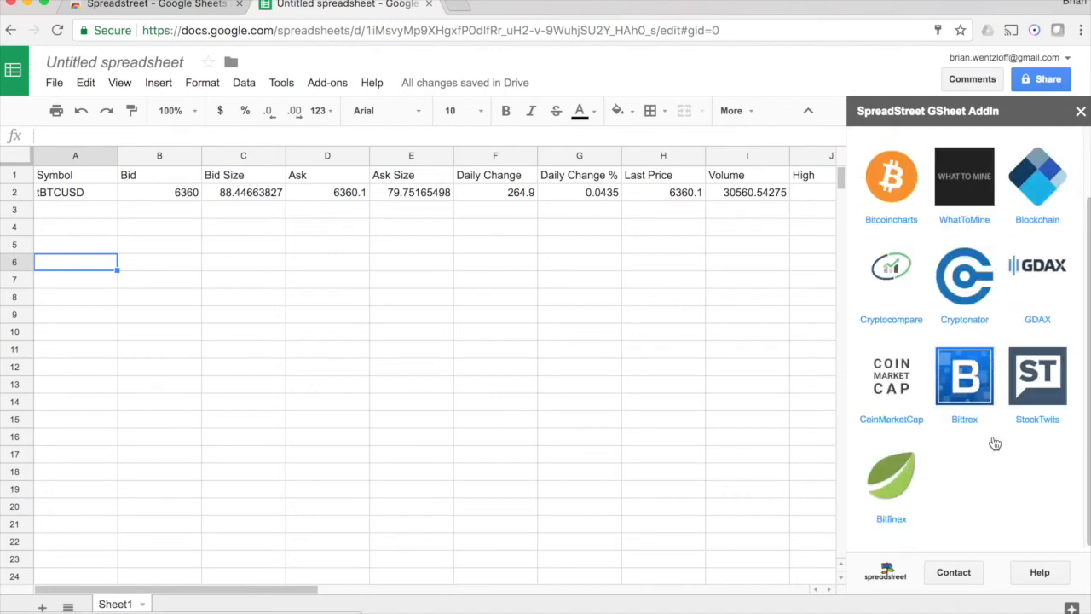
{"action": "left_click", "coordinate": [965, 377]}
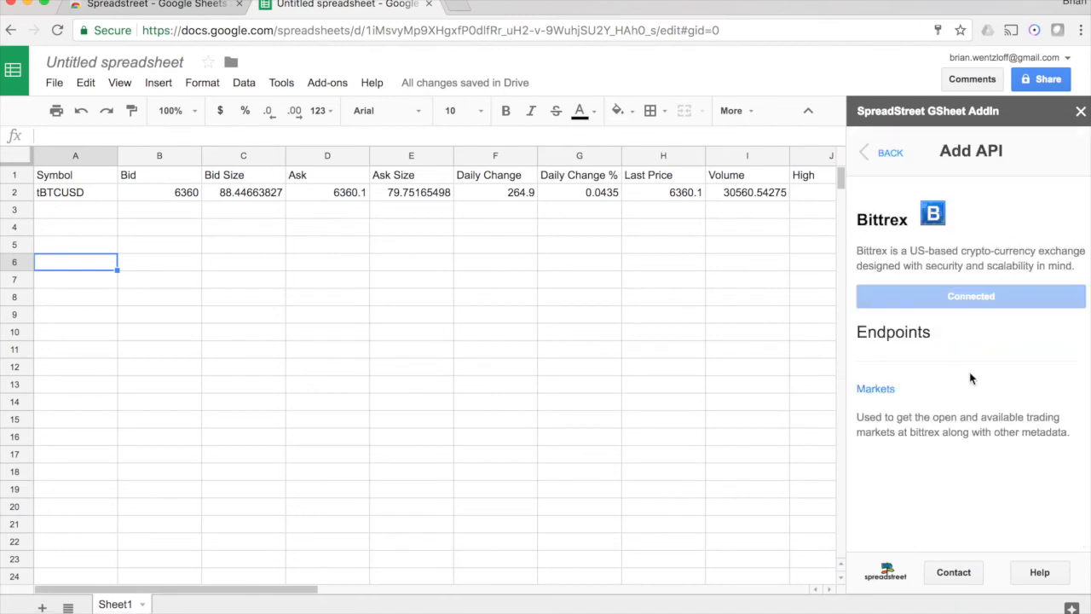
{"action": "mouse_move", "coordinate": [876, 389]}
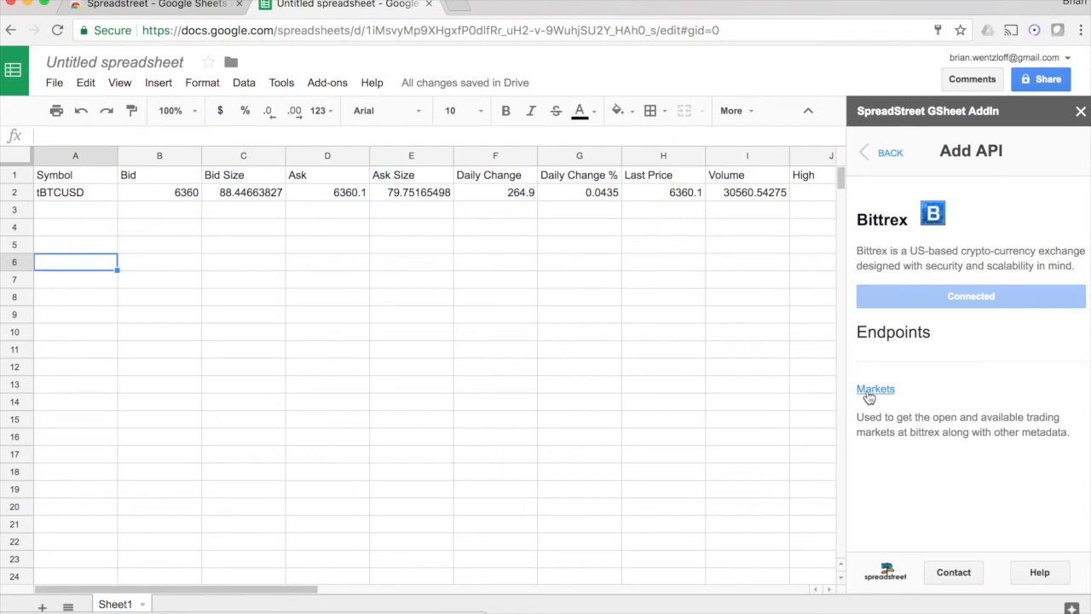
{"action": "left_click", "coordinate": [876, 388]}
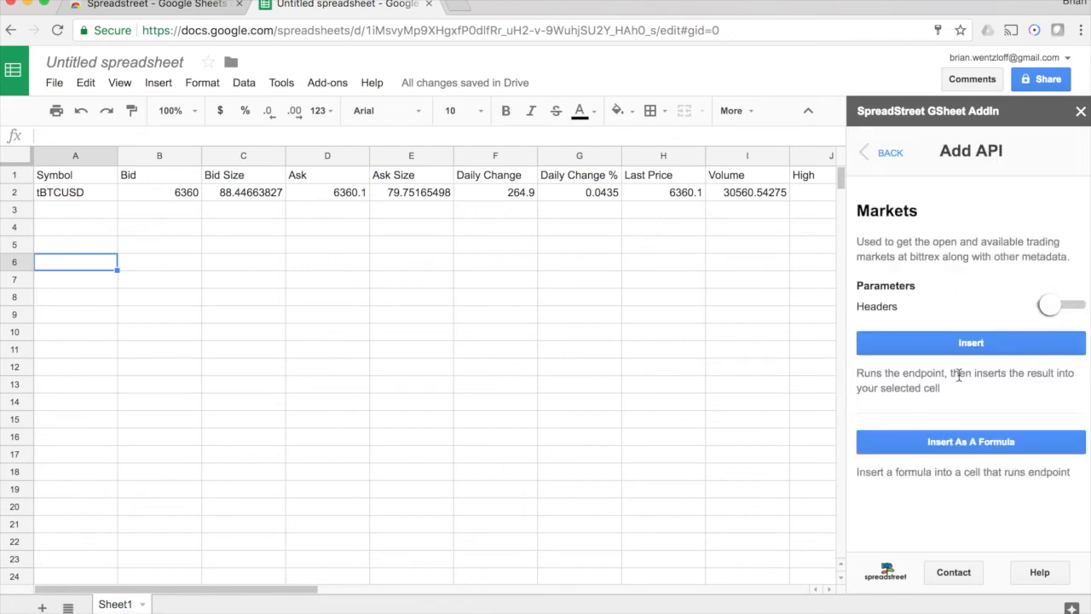
{"action": "left_click", "coordinate": [1060, 305]}
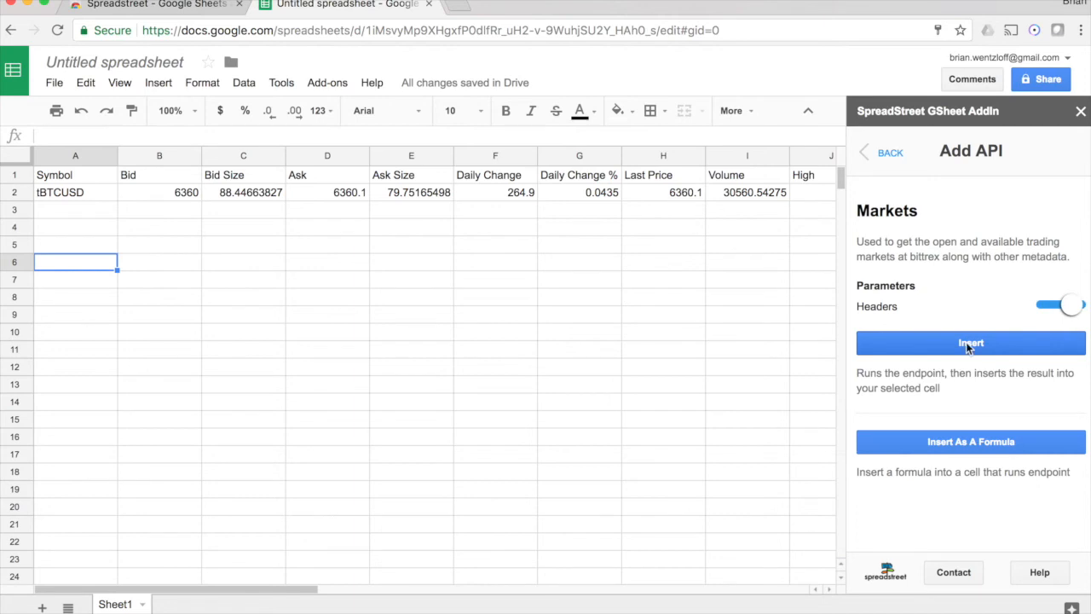
{"action": "left_click", "coordinate": [970, 343]}
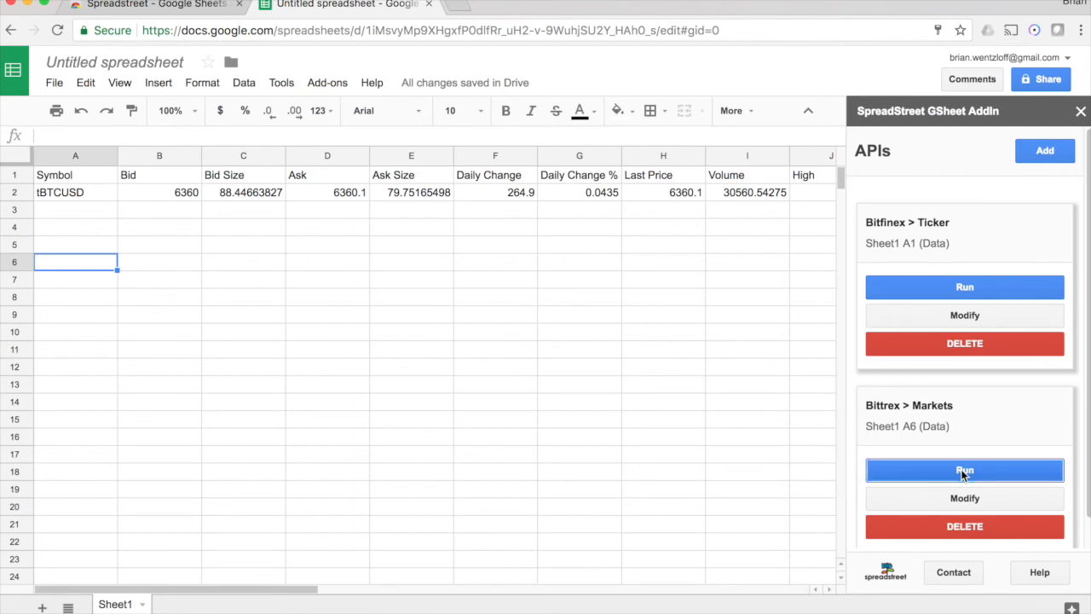
{"action": "mouse_move", "coordinate": [968, 478]}
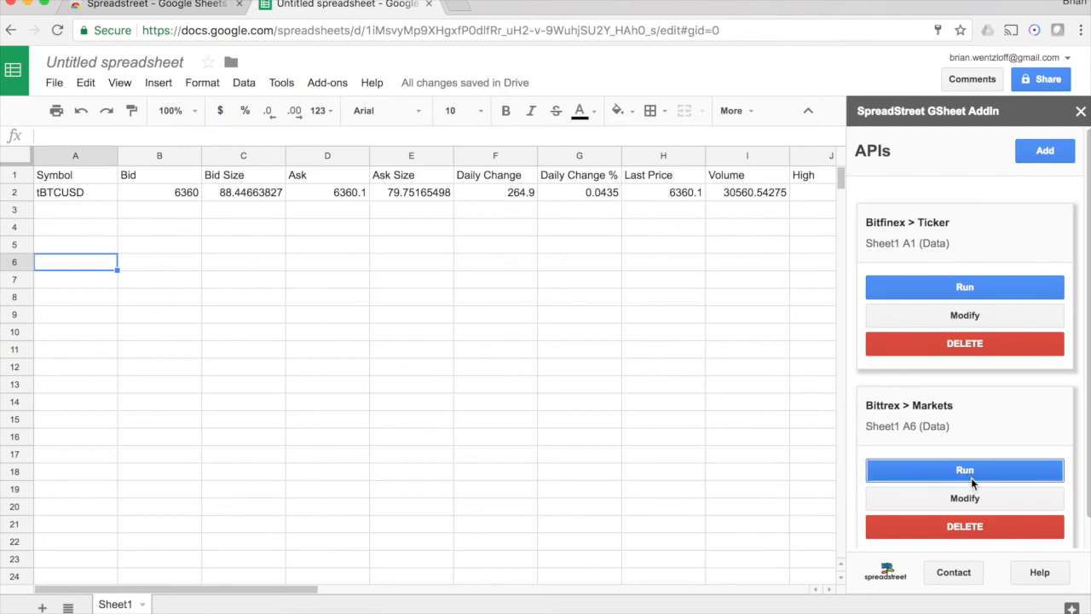
- Run the Bittrex Markets request and scroll through the returned rows
{"action": "left_click", "coordinate": [965, 471]}
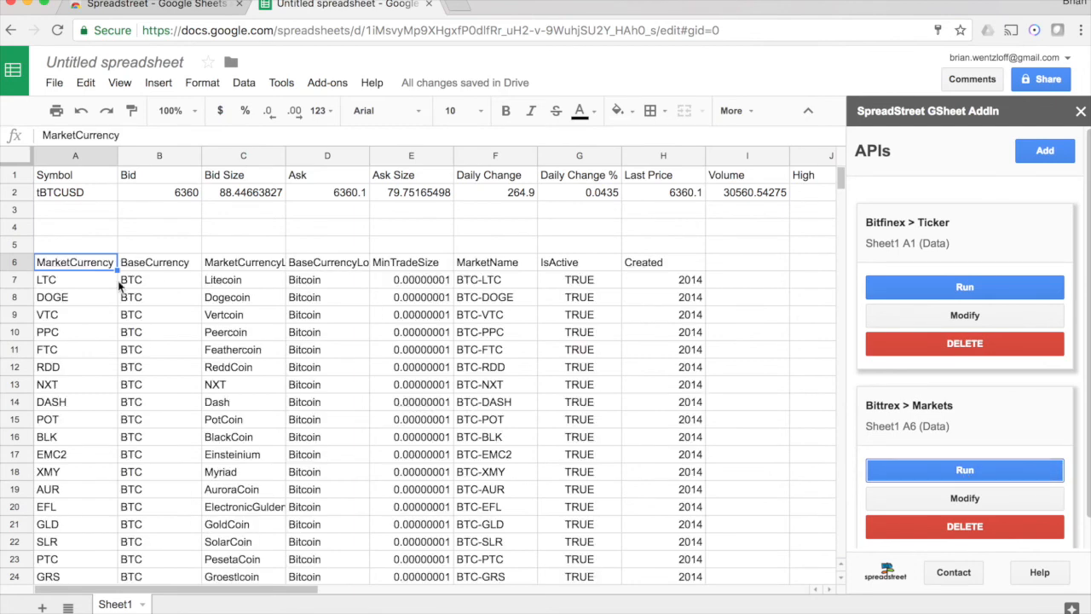
{"action": "mouse_move", "coordinate": [382, 297]}
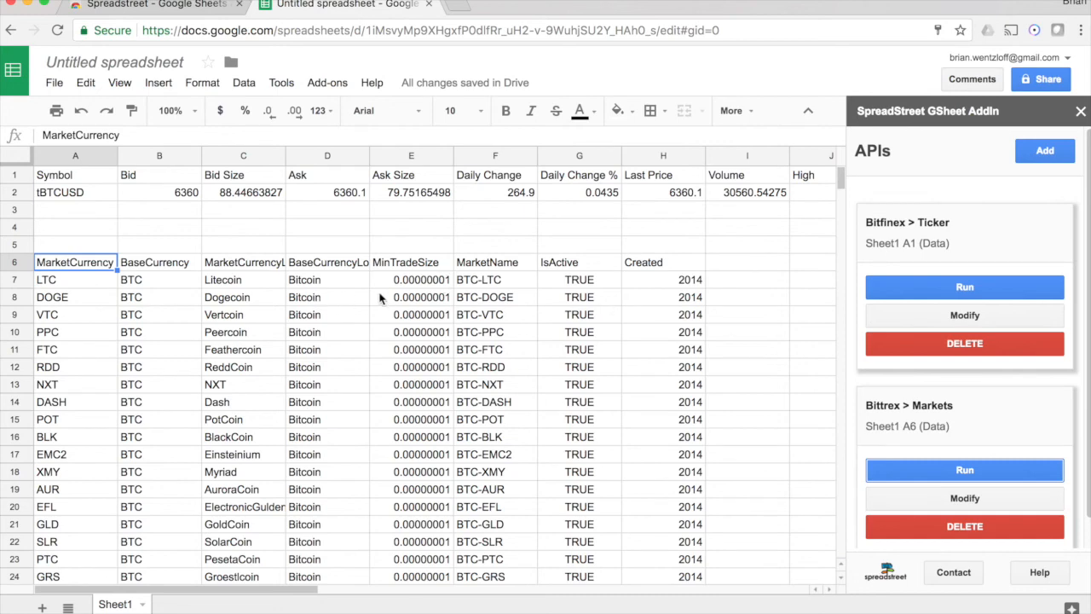
{"action": "mouse_move", "coordinate": [120, 320]}
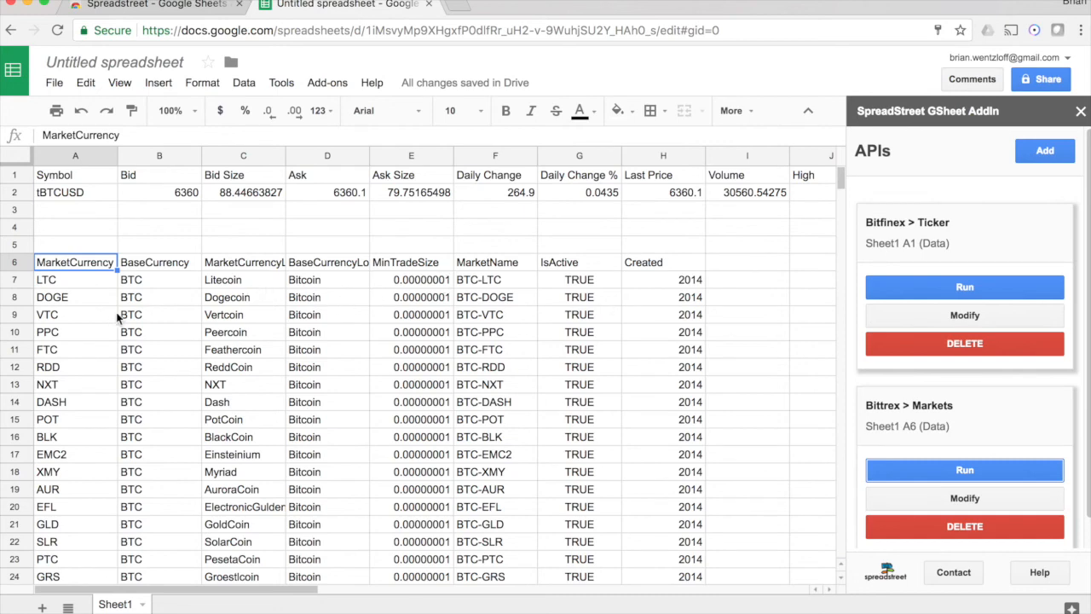
{"action": "scroll", "scroll_direction": "down", "scroll_amount": 3}
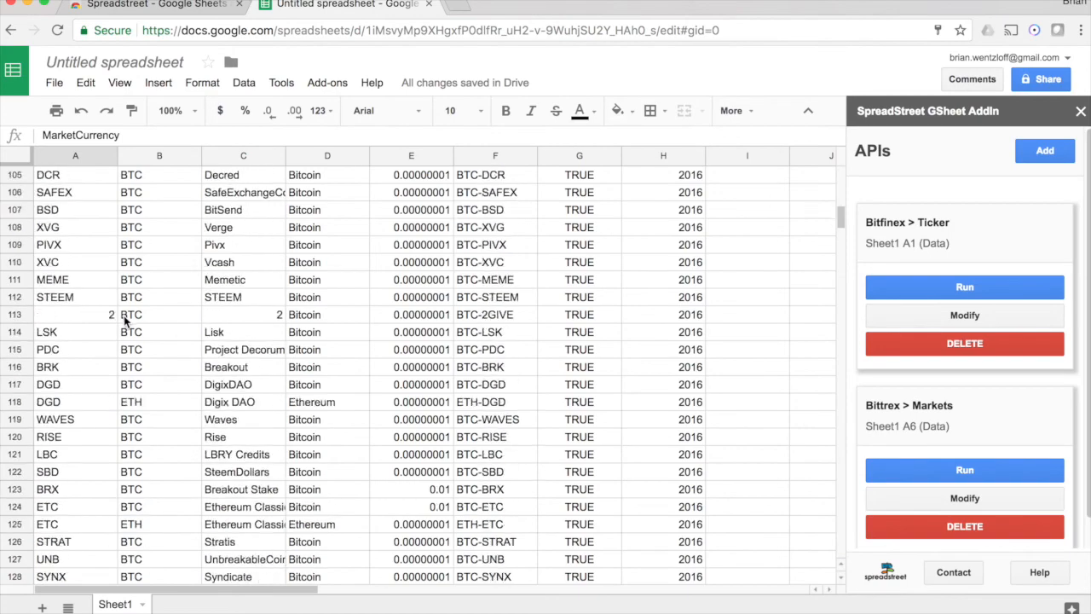
{"action": "scroll", "scroll_direction": "down", "scroll_amount": 3}
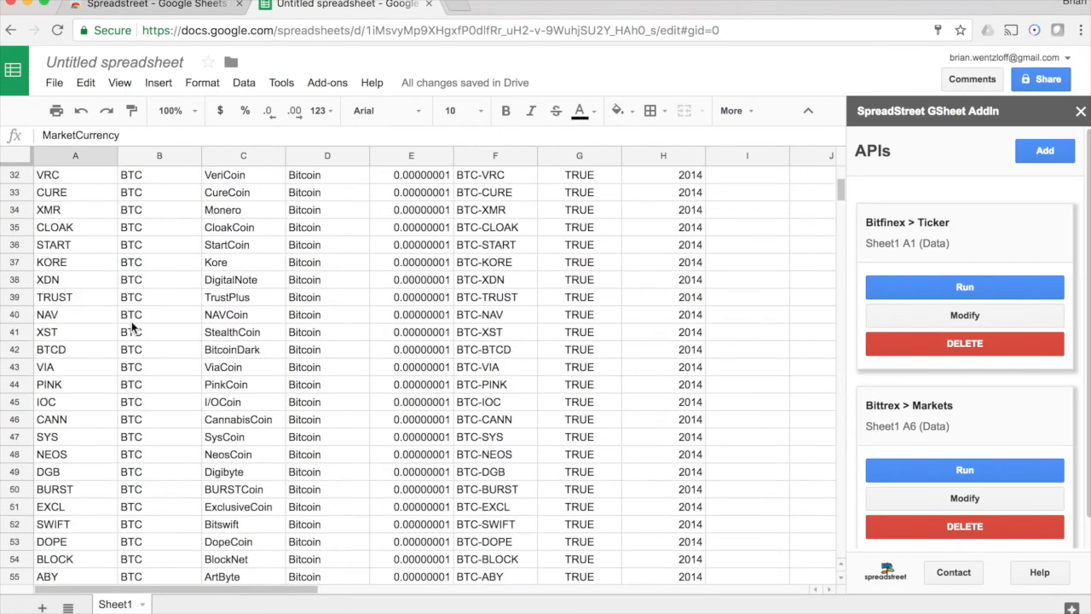
{"action": "scroll", "scroll_direction": "up", "scroll_amount": 3}
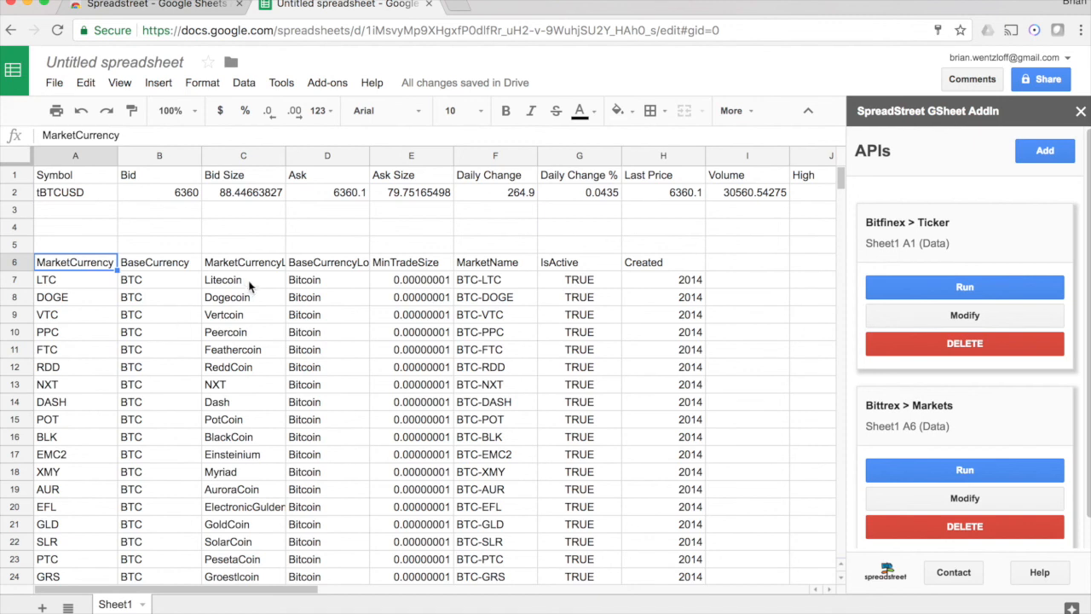
{"action": "mouse_move", "coordinate": [723, 193]}
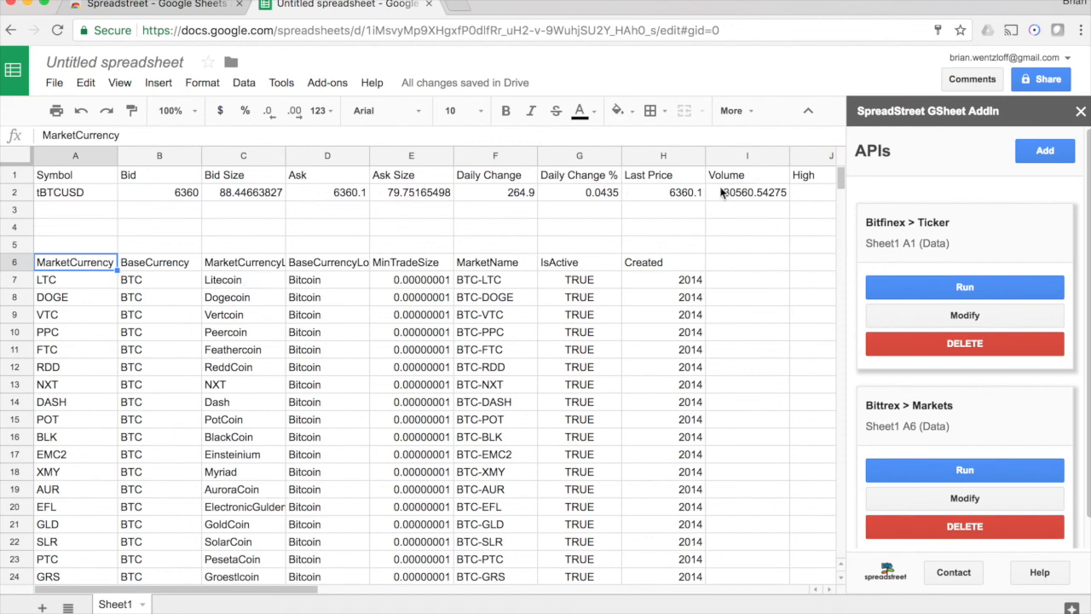